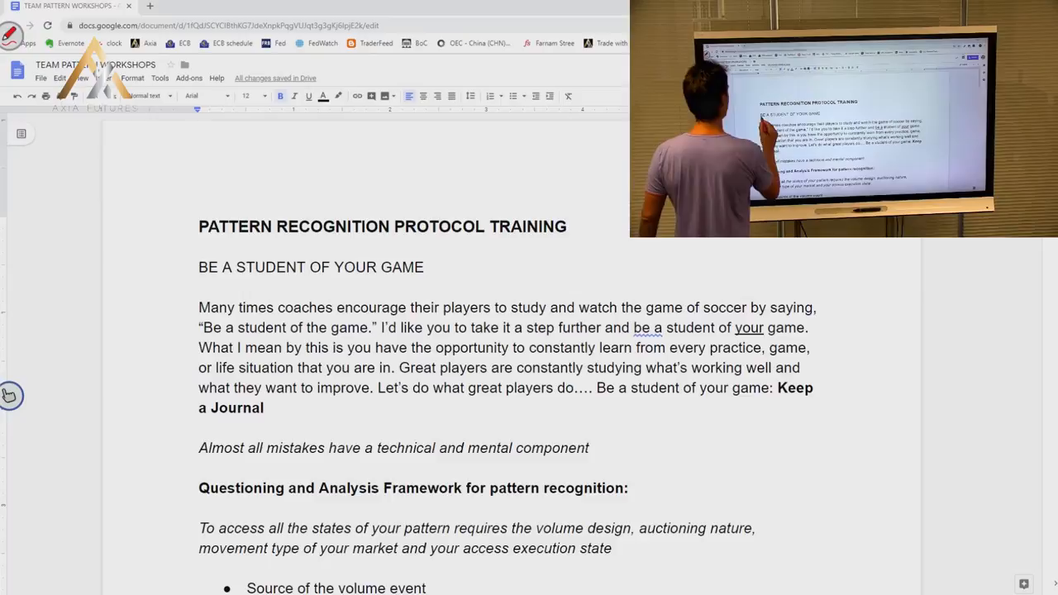
# Drag down the document to reveal the framework list from volume-event source to execution points.
pyautogui.moveTo(199, 281); pyautogui.dragTo(442, 280)
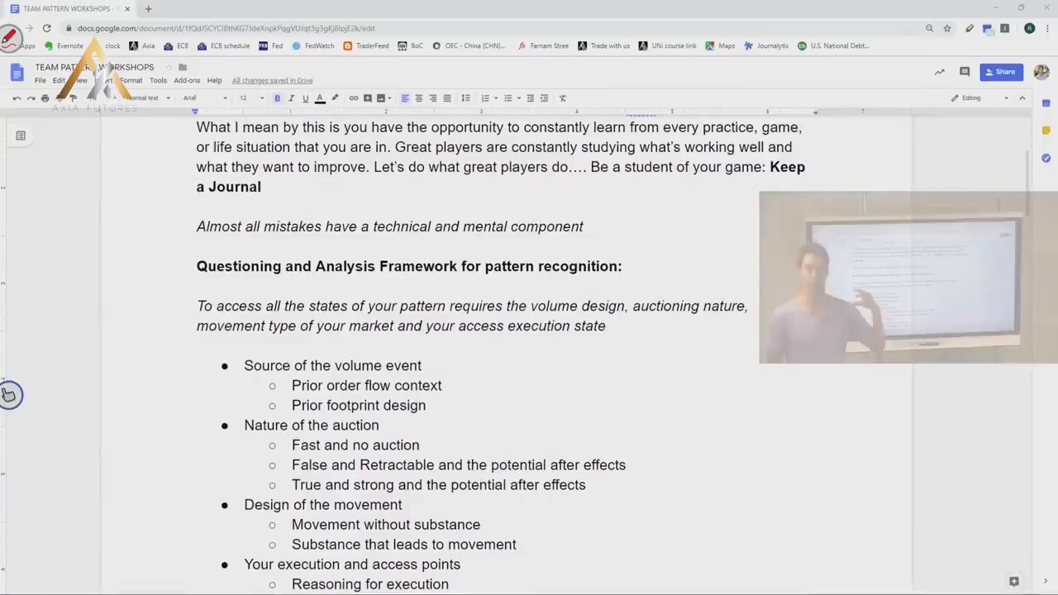
# Scroll down through the framework outline to its last item, Awareness exercises.
pyautogui.scroll(-3)
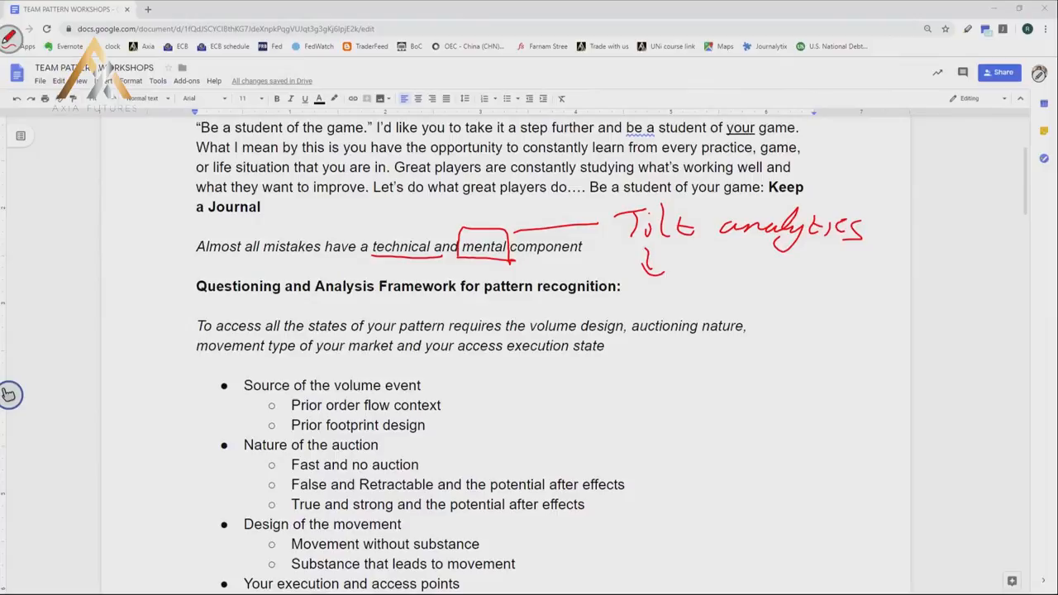
pyautogui.scroll(-3)
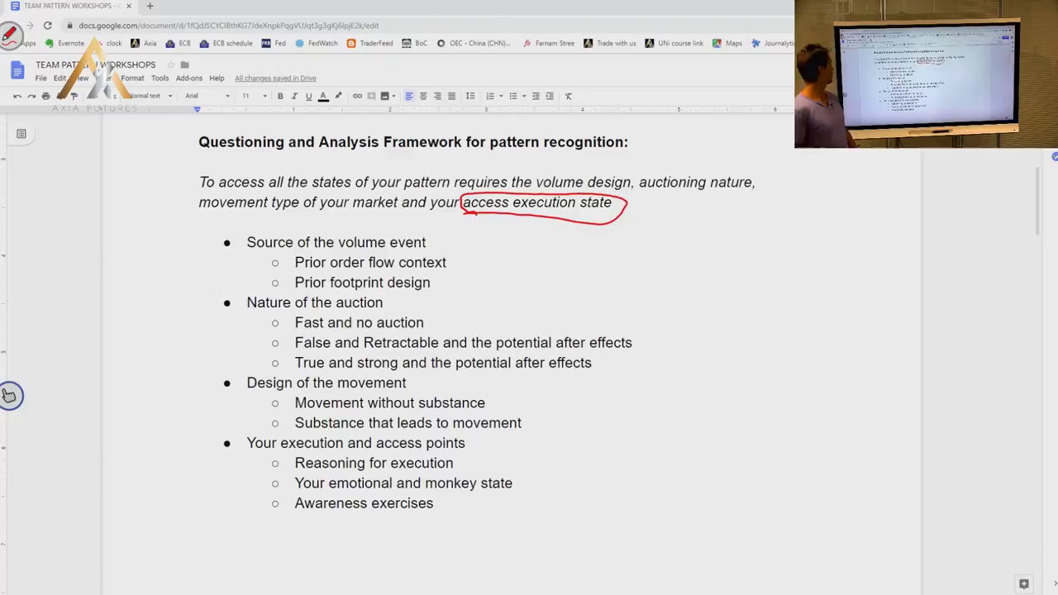
# Scroll past the page break to Key Mentorship Focus Areas and its Market Footprint Mapping list.
pyautogui.scroll(-3)
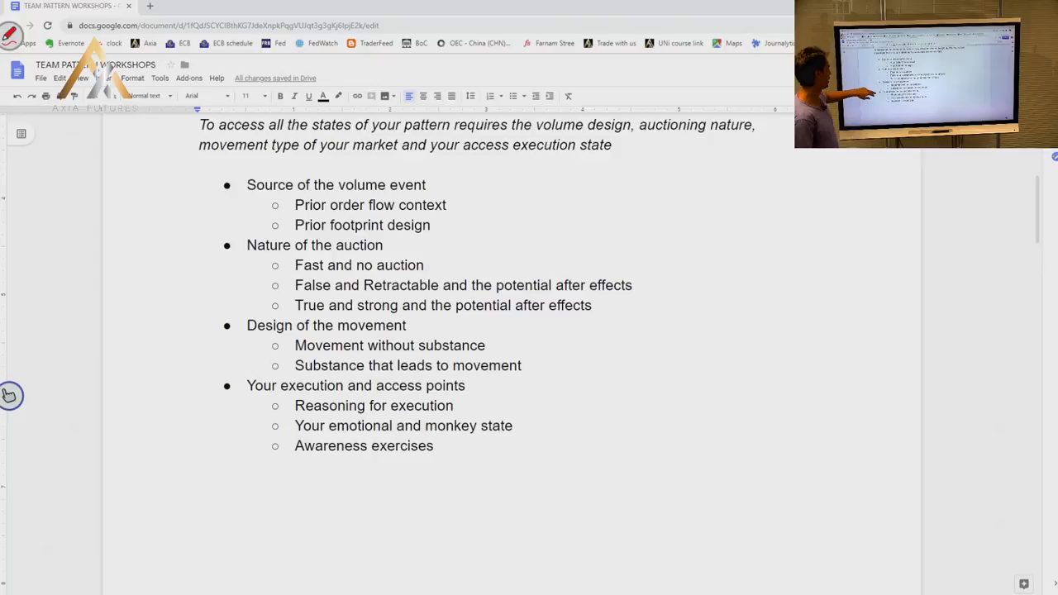
pyautogui.moveTo(370, 467); pyautogui.dragTo(442, 461)
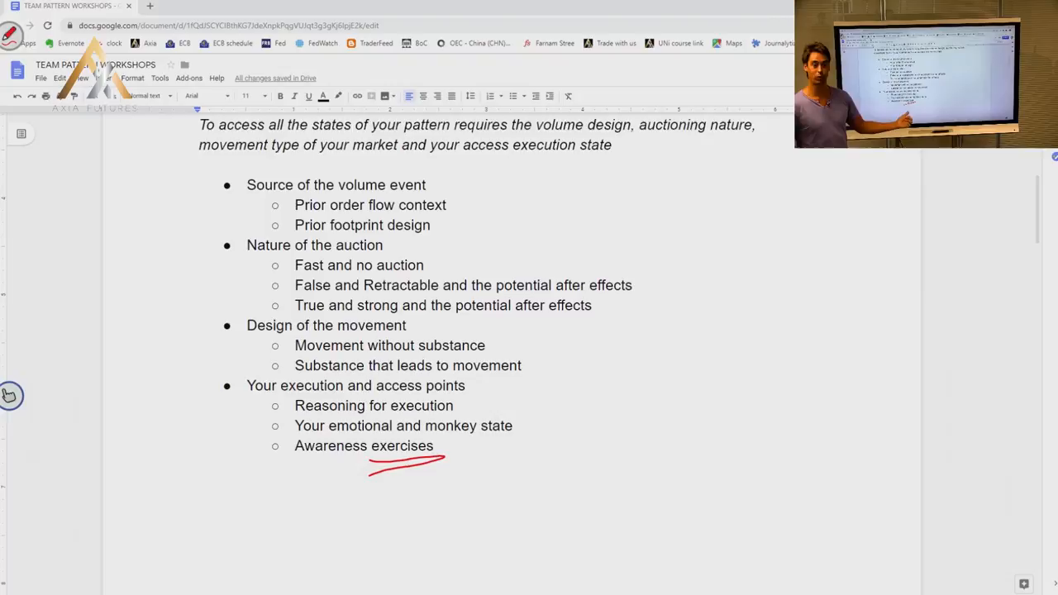
pyautogui.scroll(-3)
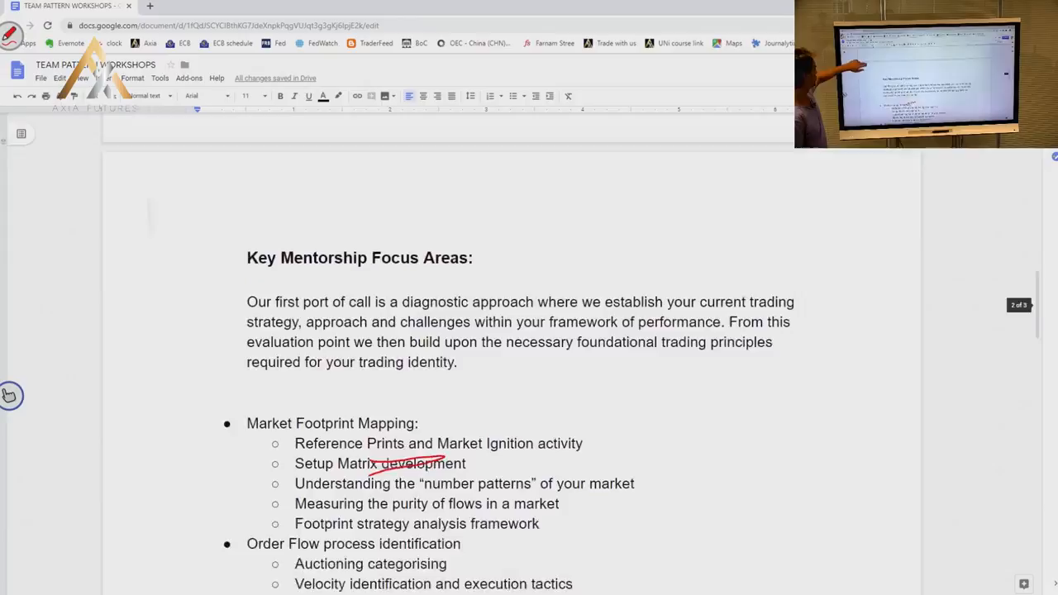
# Scroll through all six mentorship focus areas to the closing note about key principles.
pyautogui.scroll(-3)
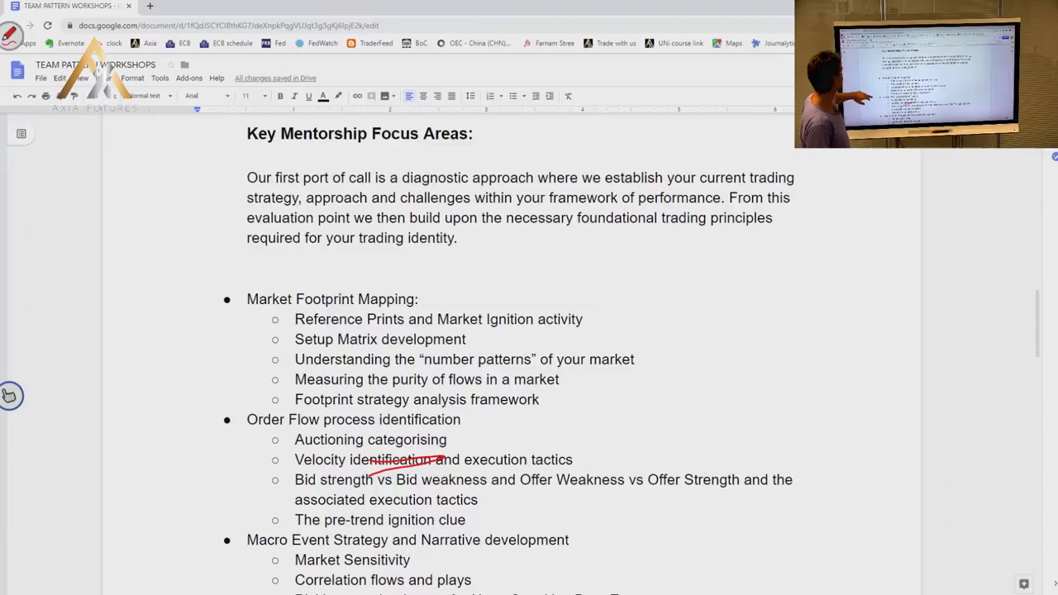
pyautogui.scroll(-3)
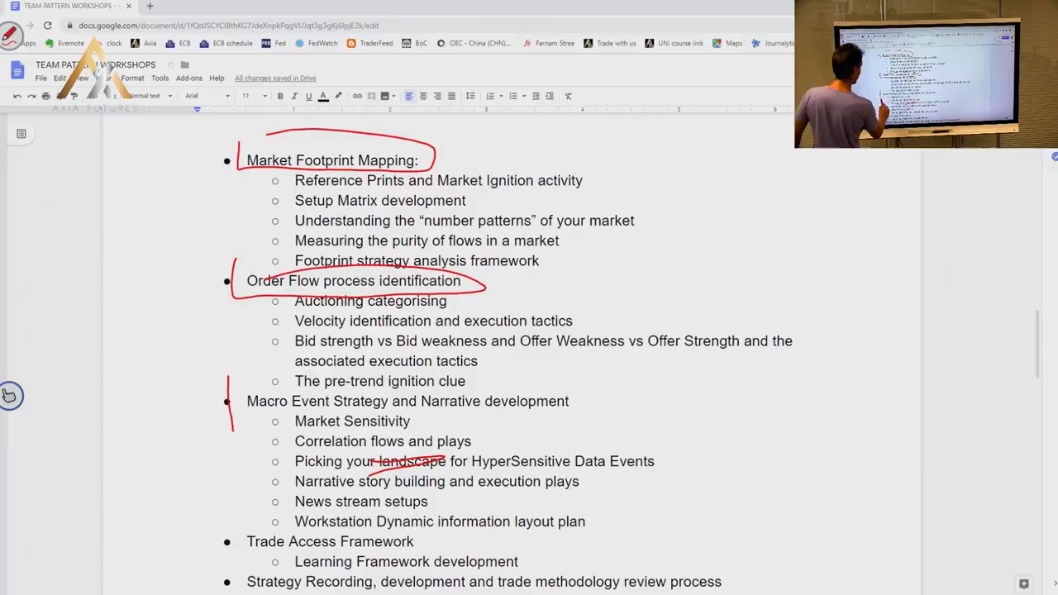
pyautogui.scroll(-3)
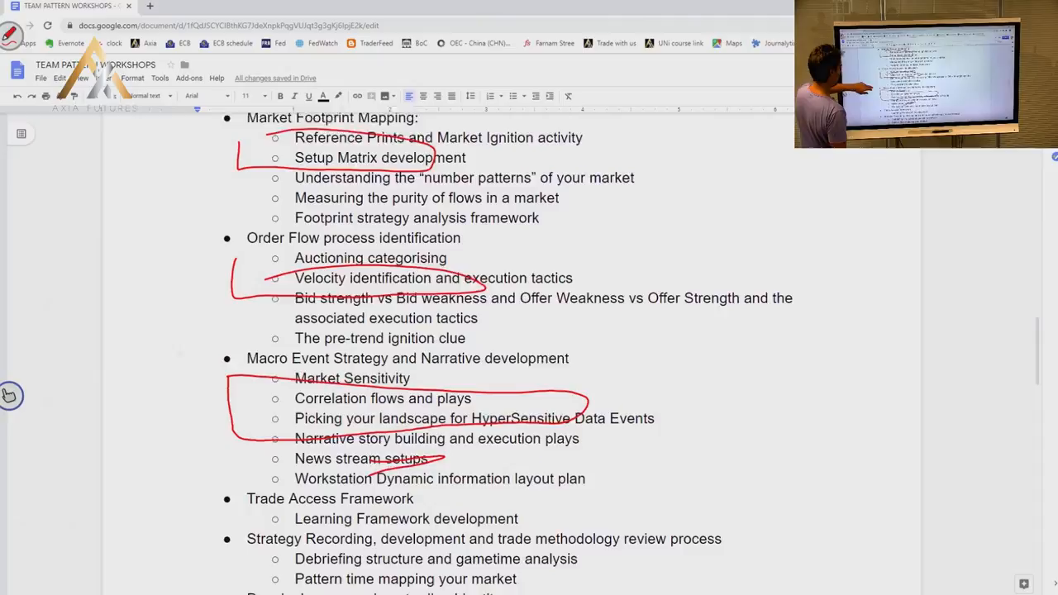
pyautogui.scroll(-3)
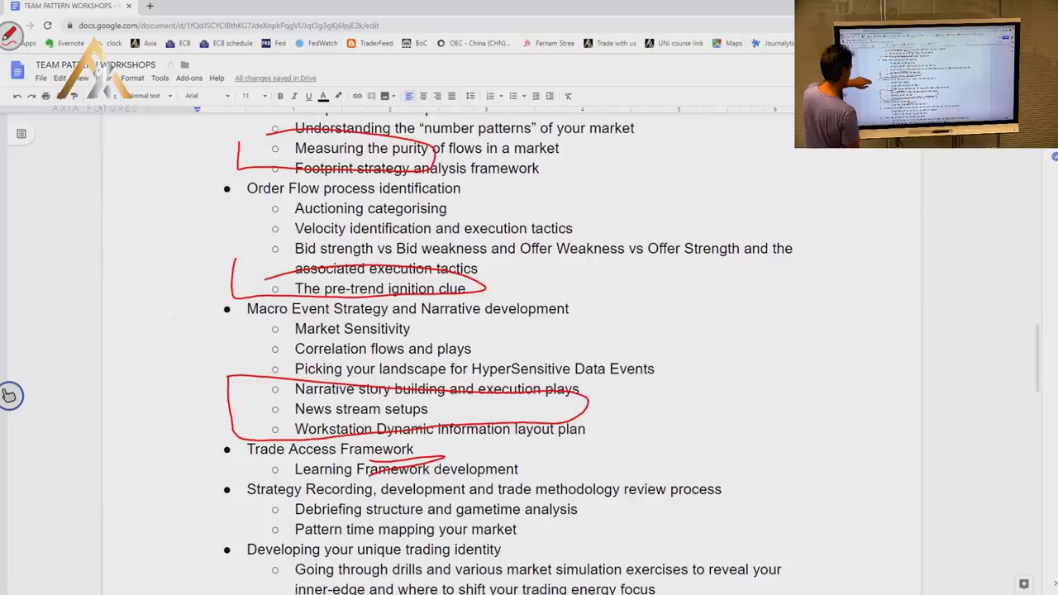
pyautogui.scroll(-3)
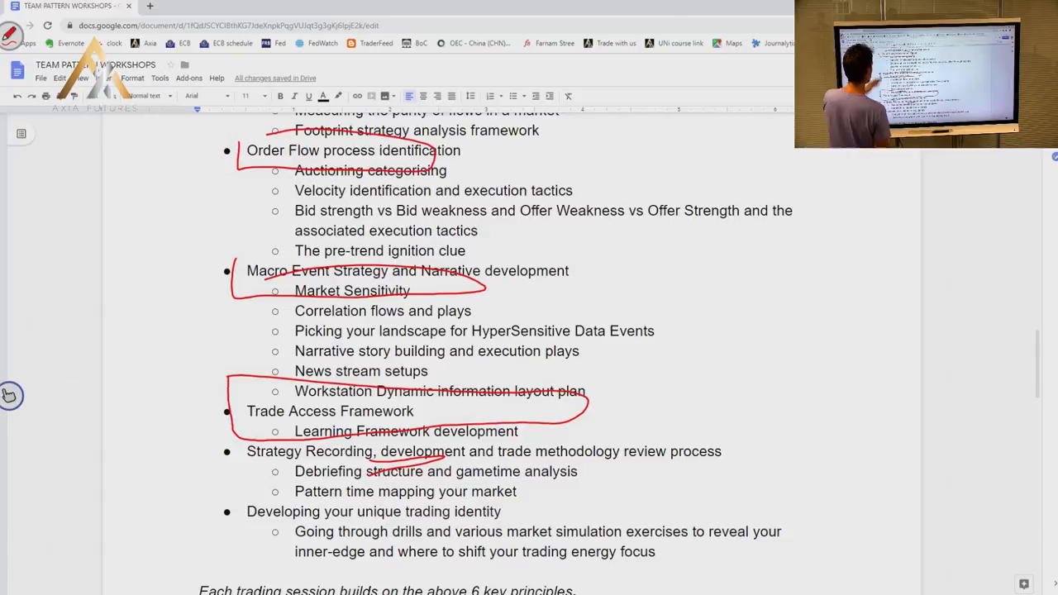
pyautogui.scroll(-3)
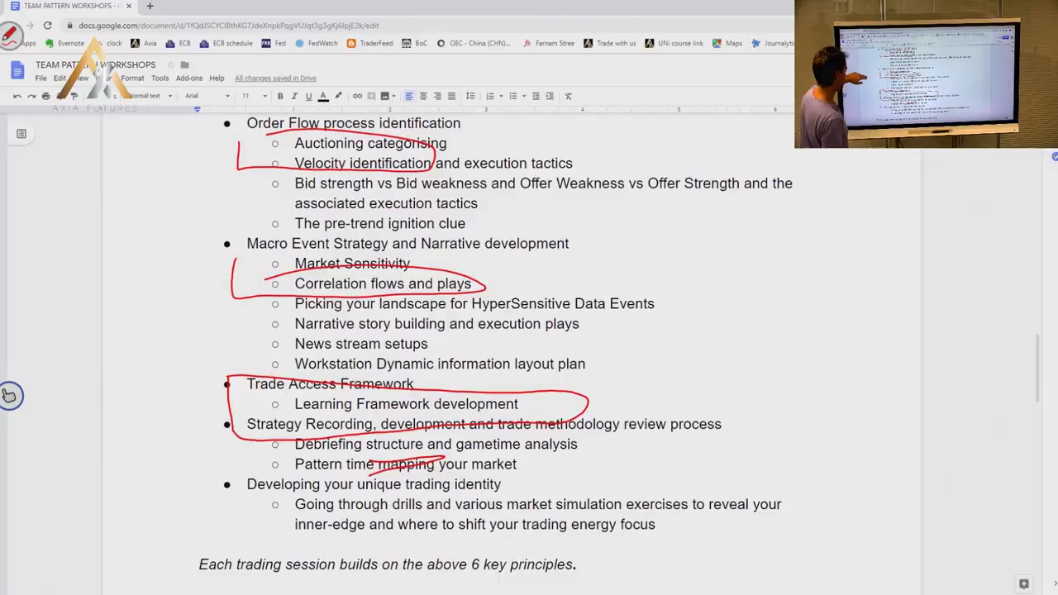
# Scroll to the Developing your unique trading identity bullet and the six-key-principles closing note.
pyautogui.scroll(3)
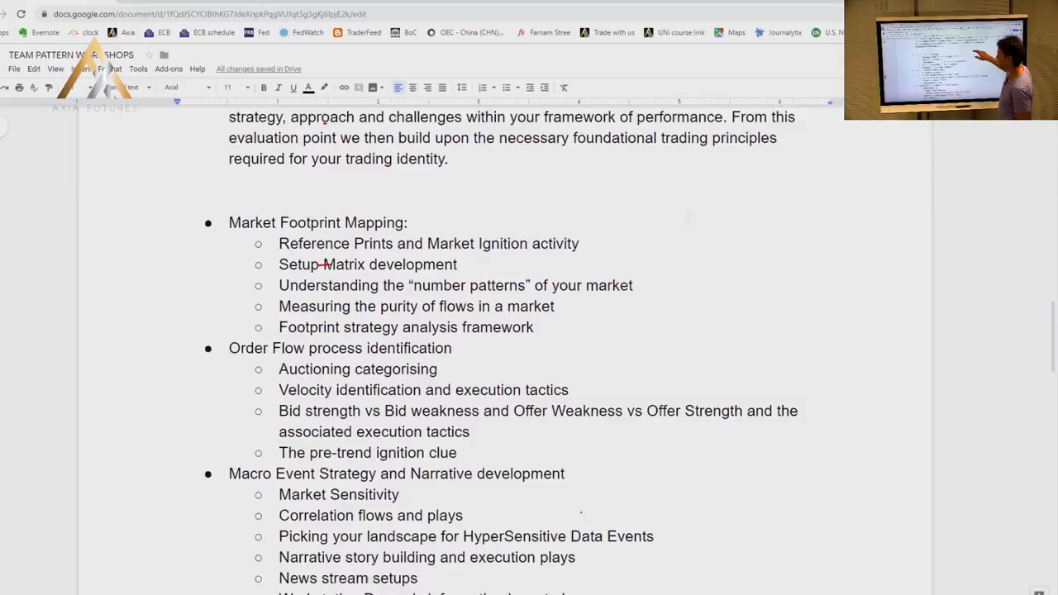
pyautogui.scroll(-3)
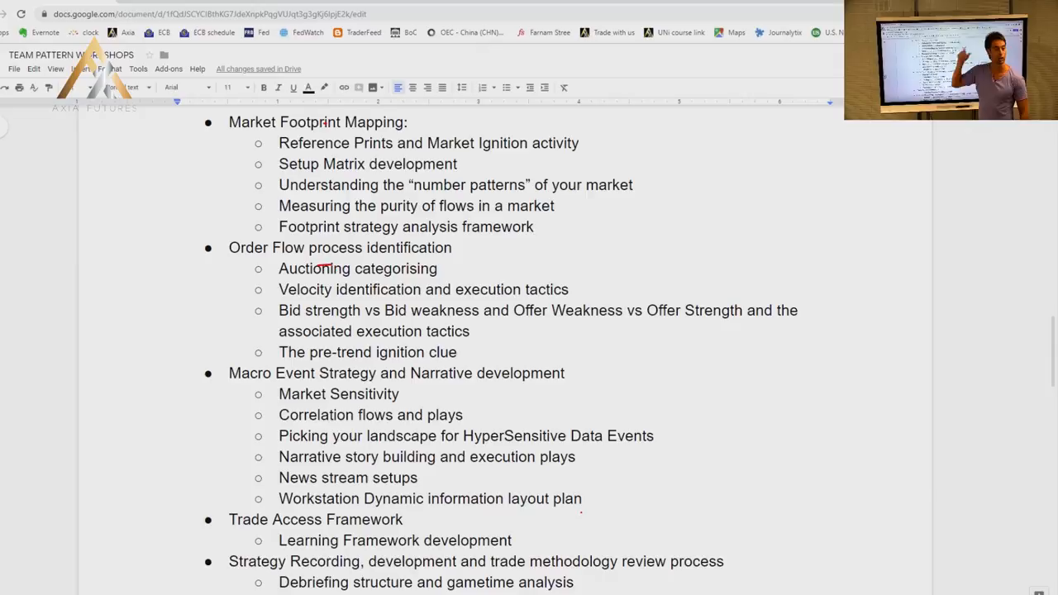
pyautogui.scroll(-3)
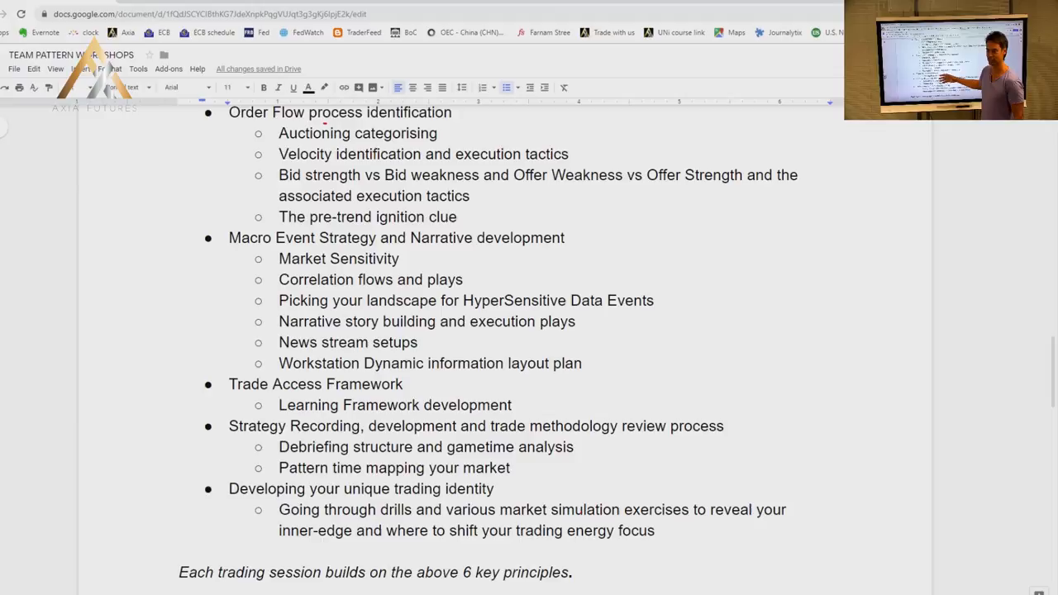
# Scroll the outline to show Market Footprint Mapping through Strategy Recording and its first sub-item.
pyautogui.scroll(-3)
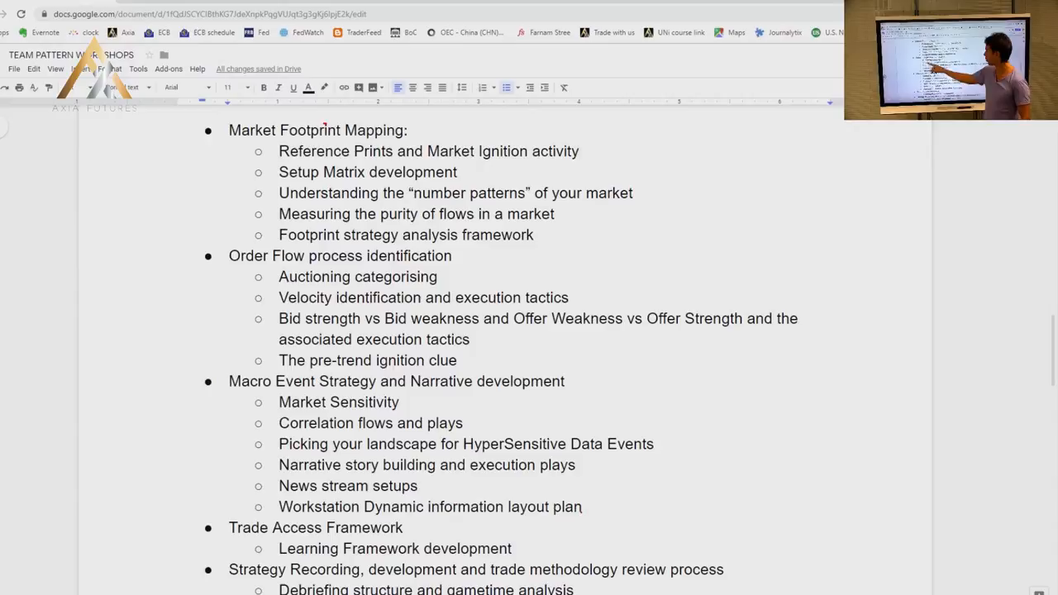
pyautogui.scroll(-3)
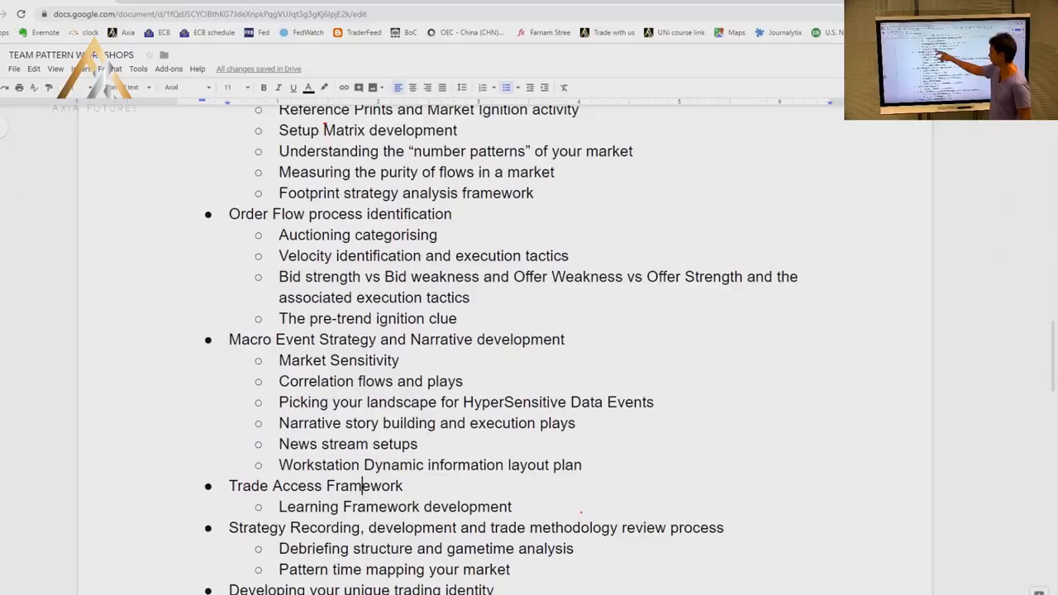
# Scroll down from the pre-trend ignition clue to the italic six-key-principles closing note.
pyautogui.scroll(-3)
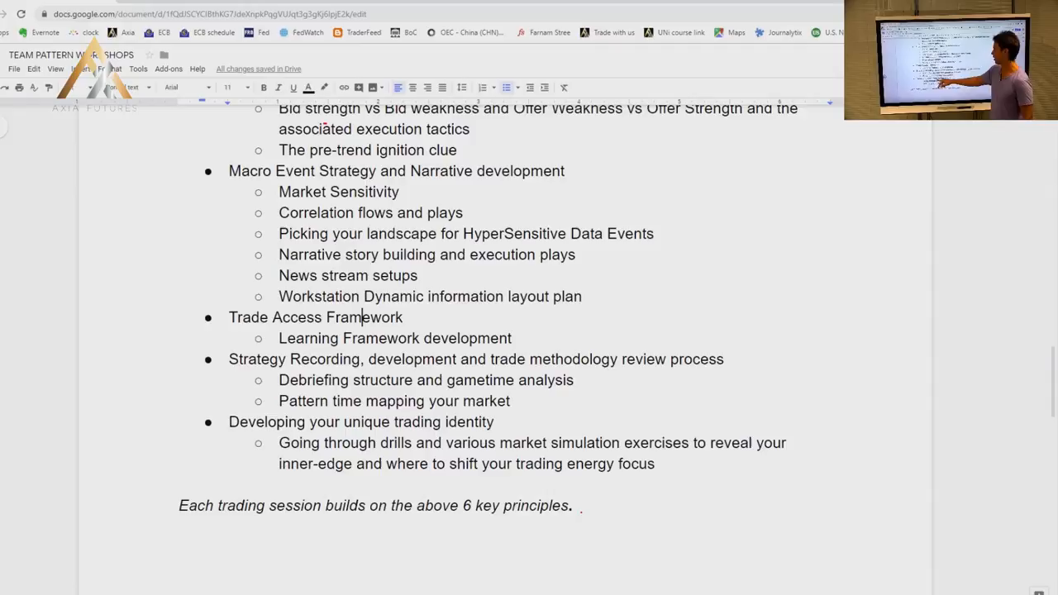